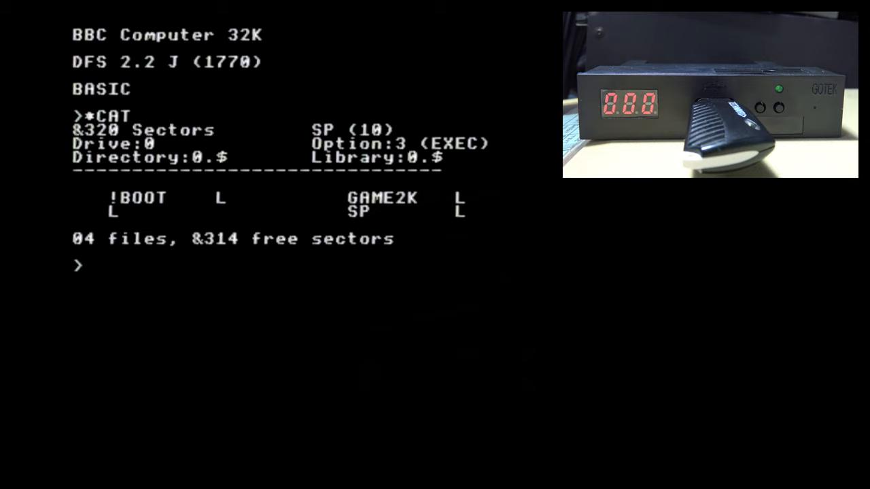
# Issue *CAT to show the DFS catalogue listing !BOOT, GAME2K, L and SP
pyautogui.write('*CA')
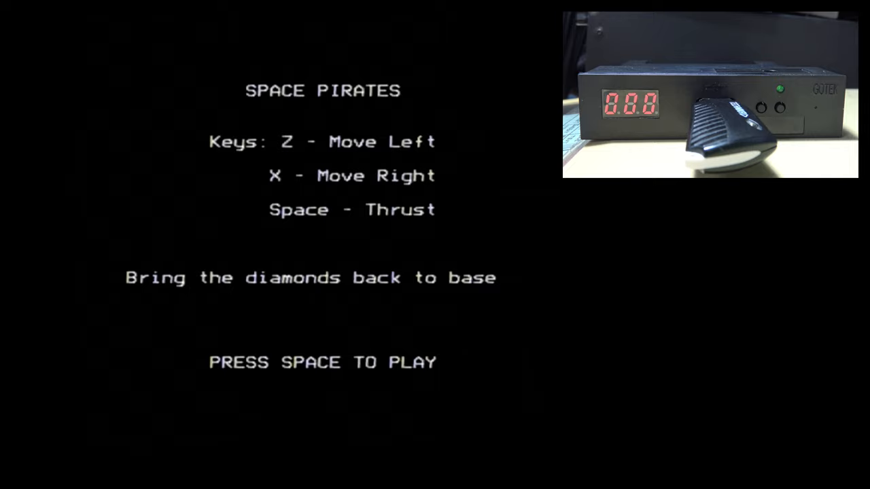
# Start Space Pirates from its title screen with the Space bar
pyautogui.press('space')
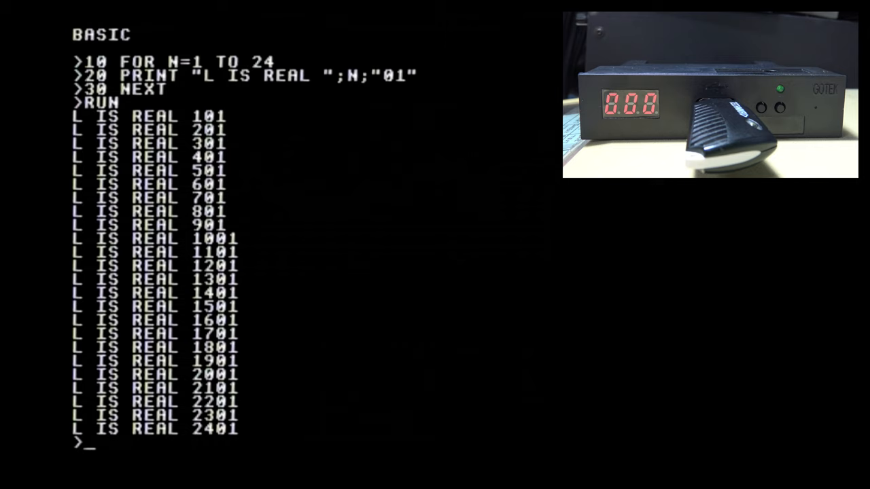
# Save the BASIC loop to the floppy as LISREAL with SAVE "LISREAL"
pyautogui.write('SAVE "')
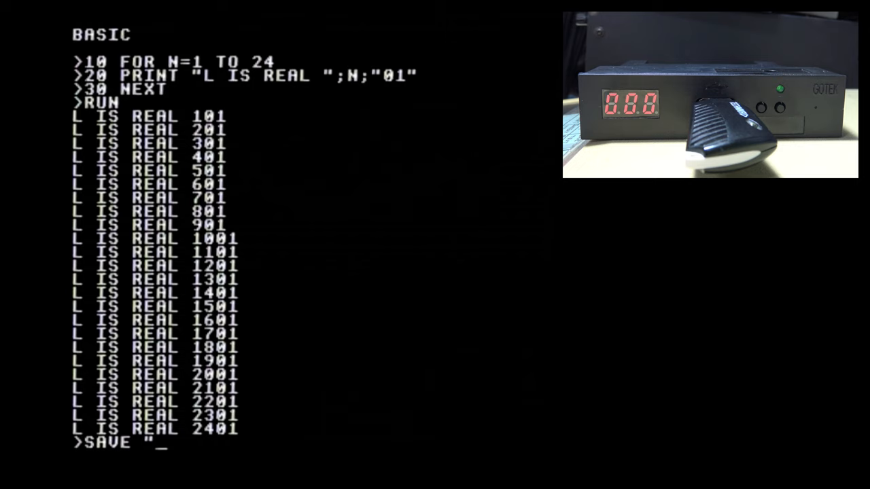
pyautogui.write('LISREAL')
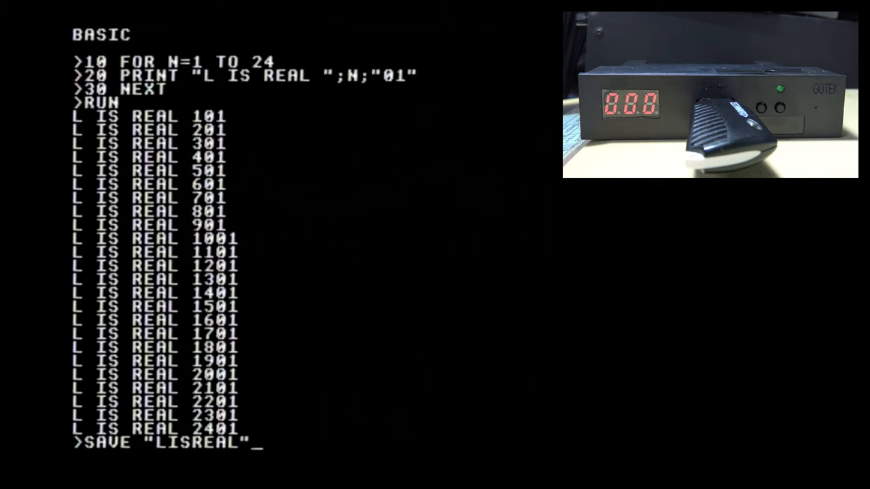
pyautogui.press('enter')
pyautogui.write('LIST')
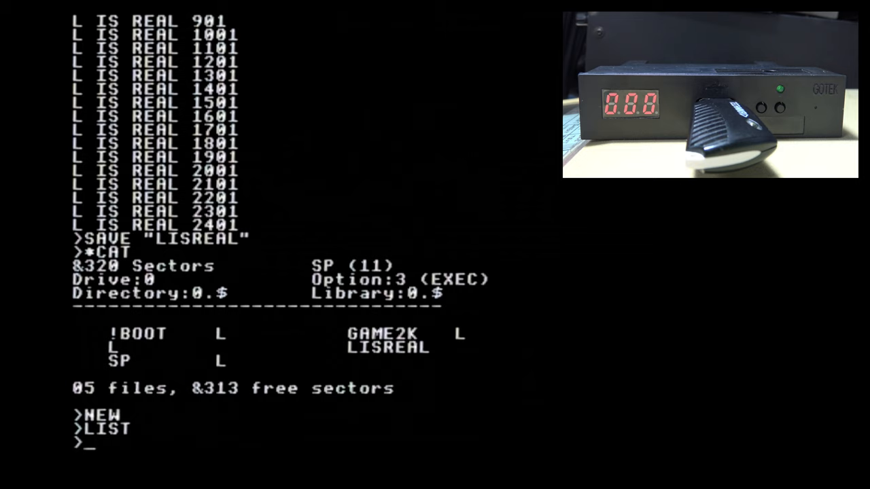
# Begin reloading the program with LOAD "LISREAL", filename typed up to LISREA
pyautogui.write('LOAD "LISREA')
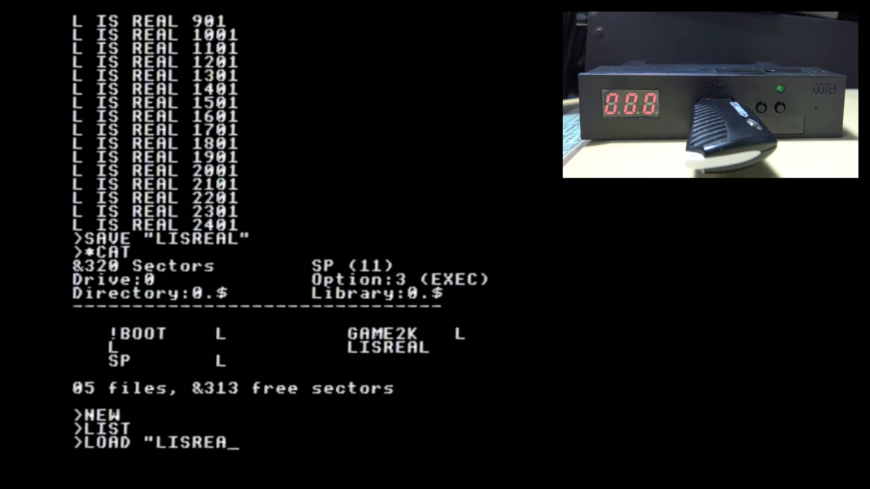